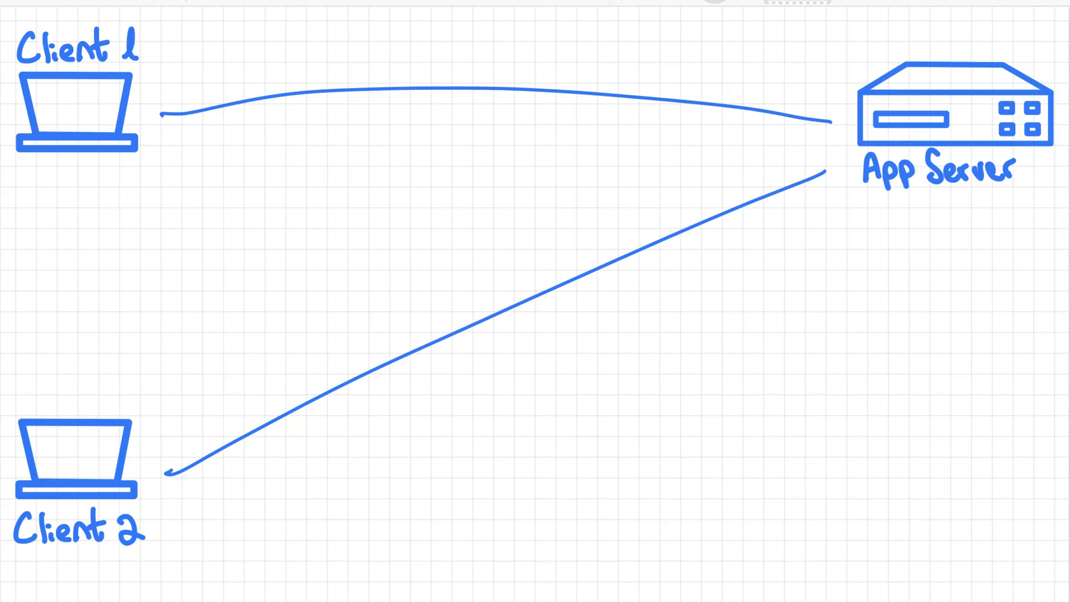
Draw connection lines from Client 1 and Client 2 to the App Server
left_click_drag(81, 31, 158, 38)
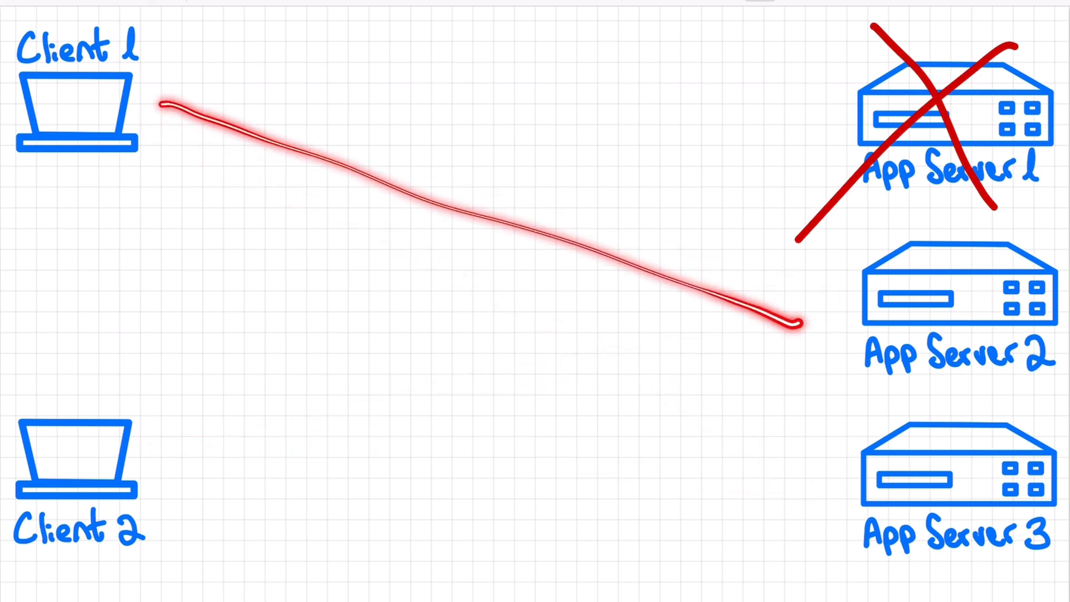
Trace Client 1's request toward App Server 2, ending it in a question mark
left_click_drag(164, 479, 820, 475)
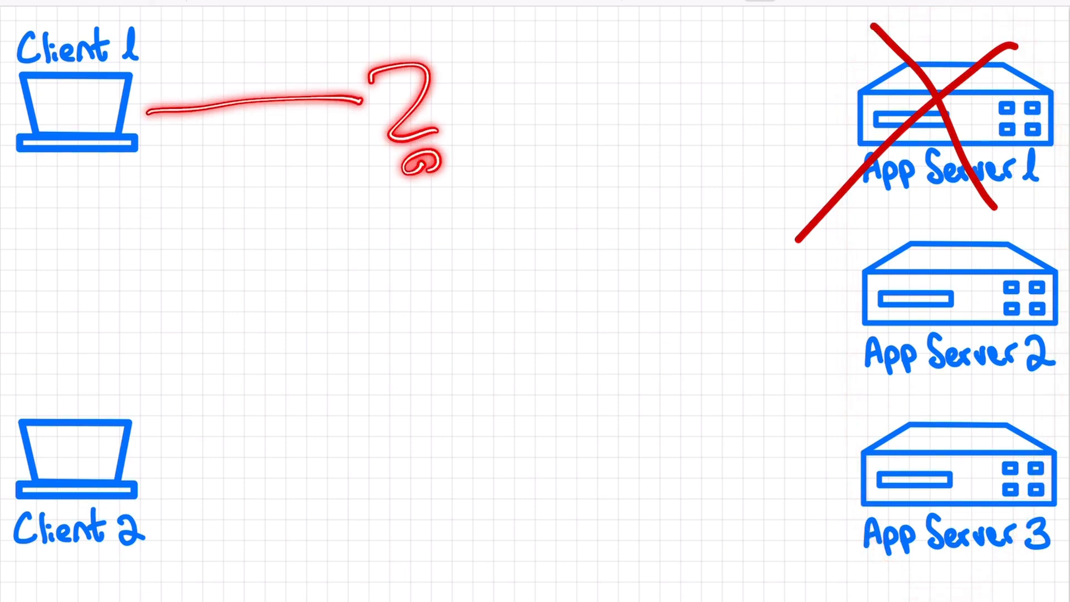
left_click_drag(163, 471, 573, 273)
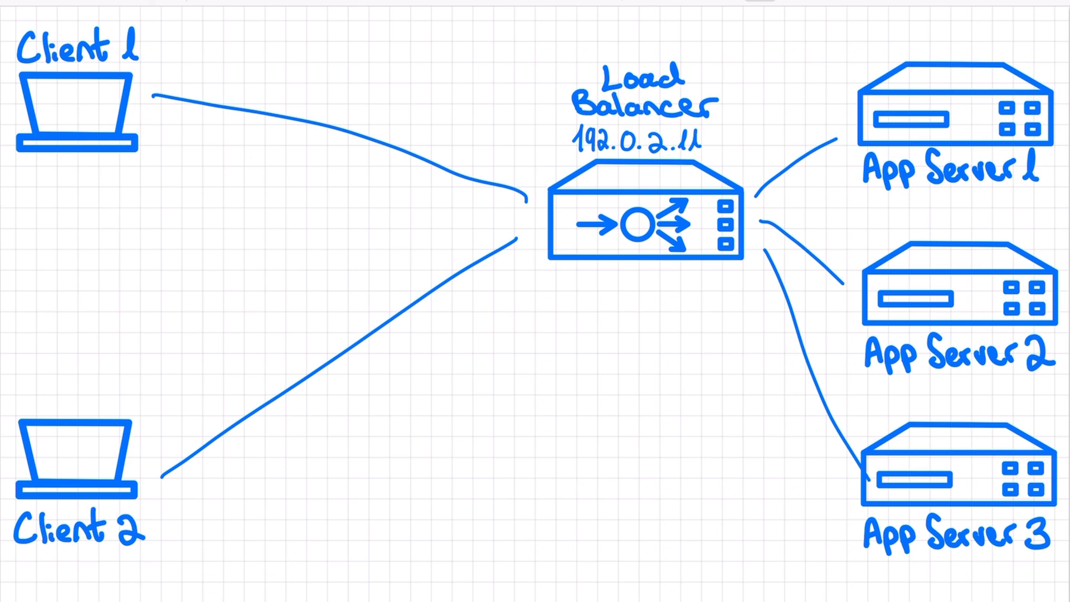
Wire the 192.0.2.11 load balancer to clients and servers, then remove its red cross
left_click_drag(901, 212, 1017, 390)
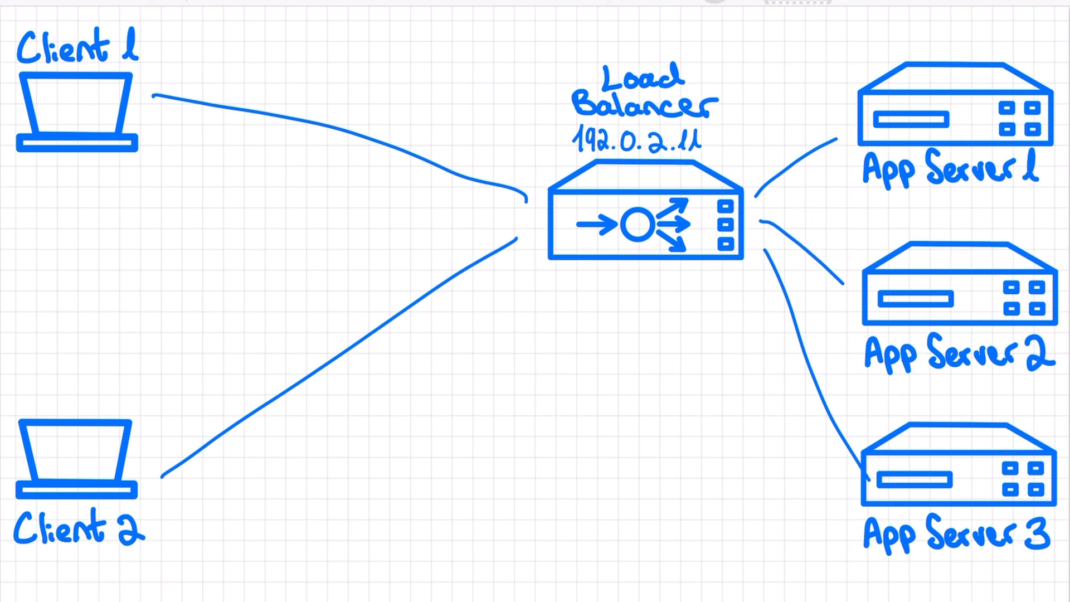
left_click_drag(868, 51, 829, 308)
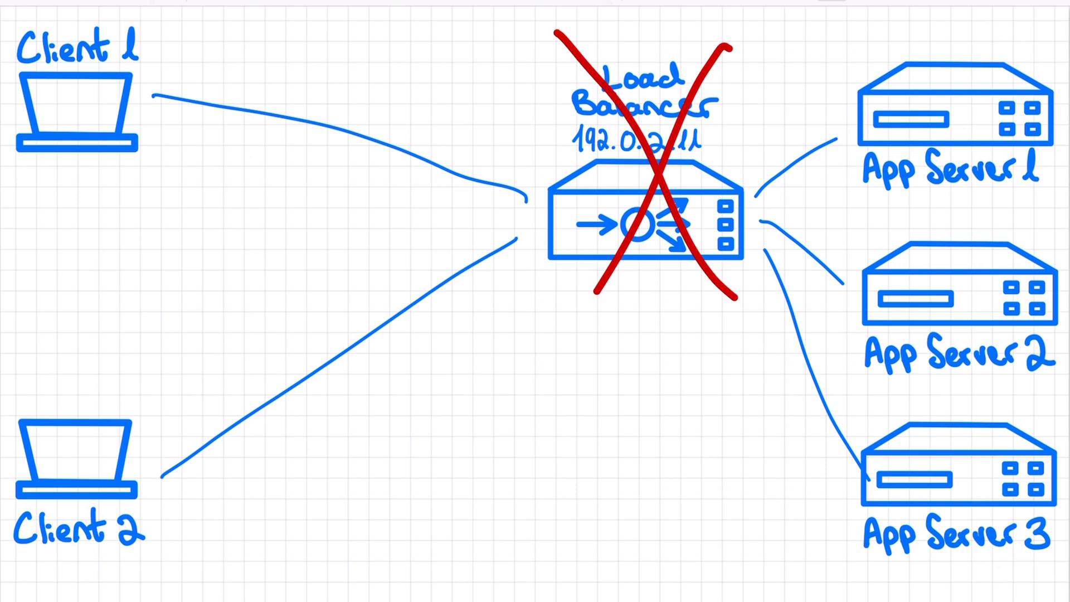
left_click_drag(308, 90, 354, 148)
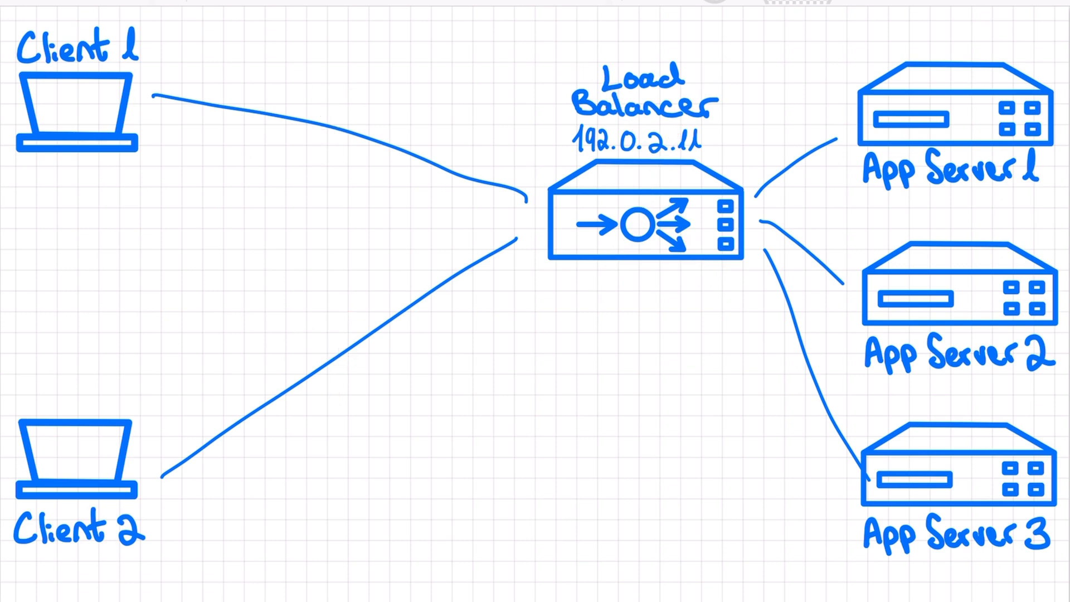
Write 'Redundancy' and erase the client lines to the load balancer
type("Redundancy")
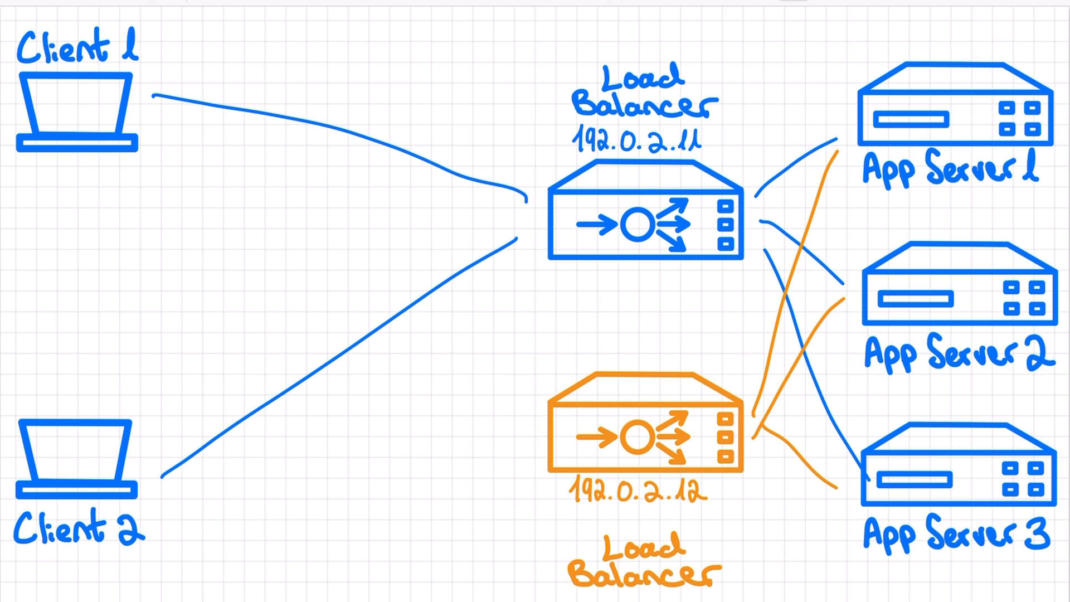
left_click_drag(560, 41, 710, 300)
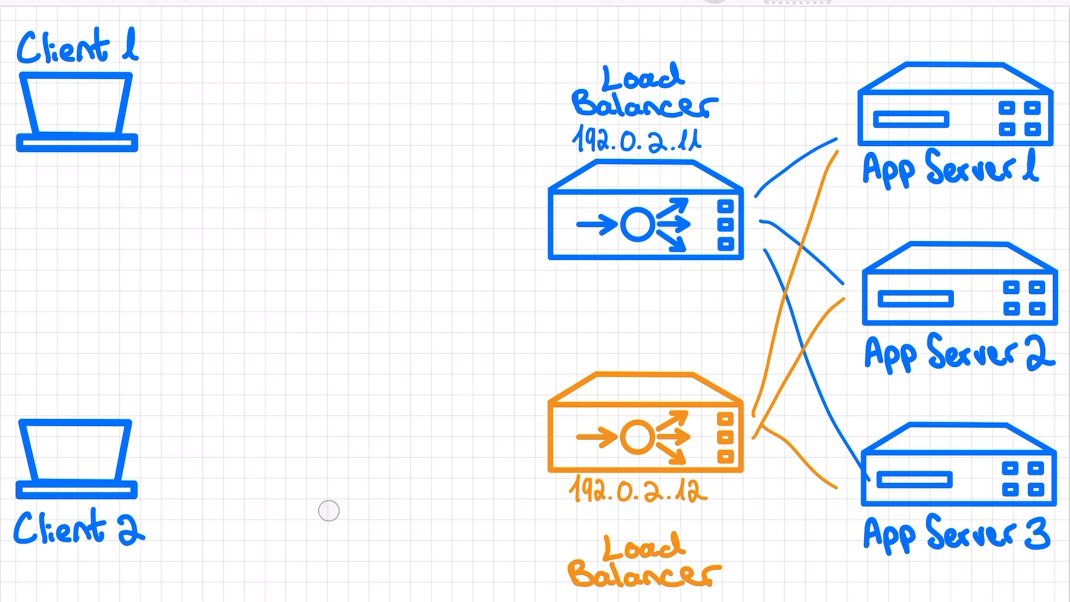
Label the load balancers Primary and Secondary and highlight the secondary one
type("Primary Secondary")
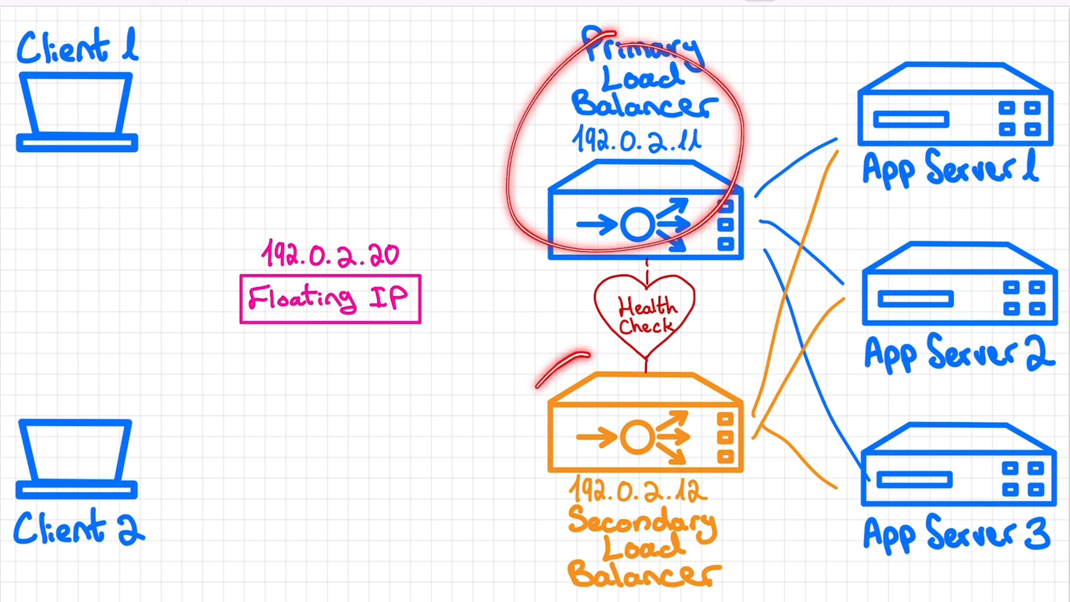
left_click_drag(580, 354, 614, 580)
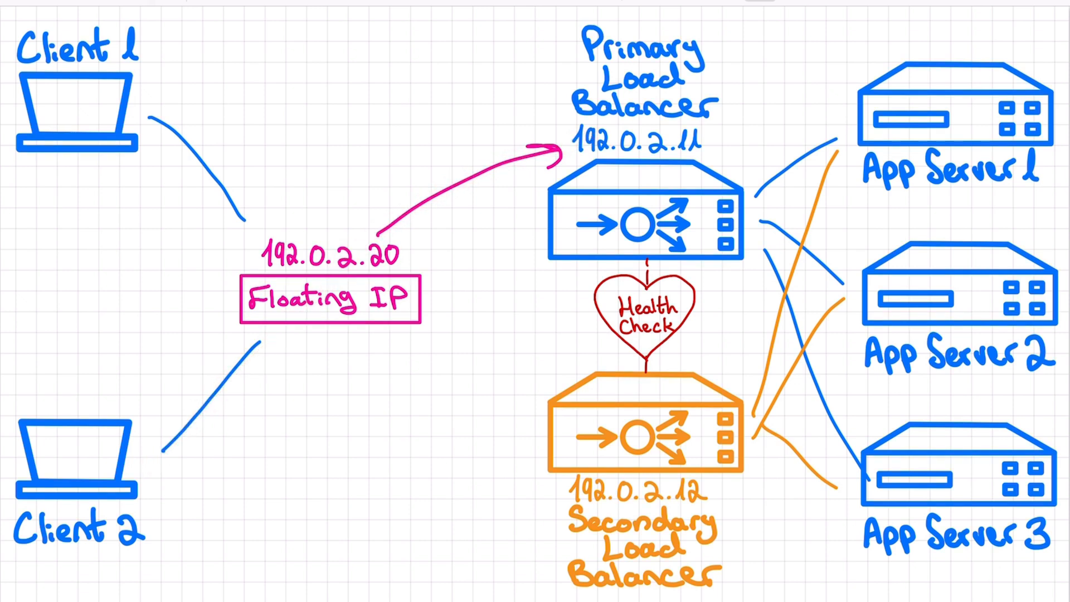
left_click_drag(595, 274, 588, 361)
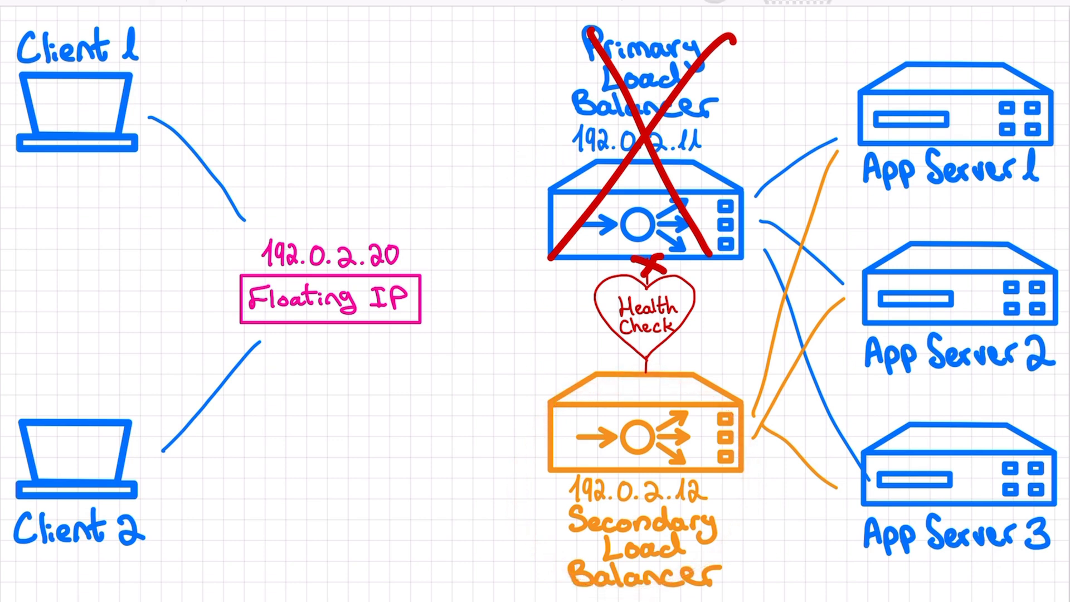
Remove the cross from the primary load balancer and erase the floating IP and client links
left_click_drag(409, 256, 533, 491)
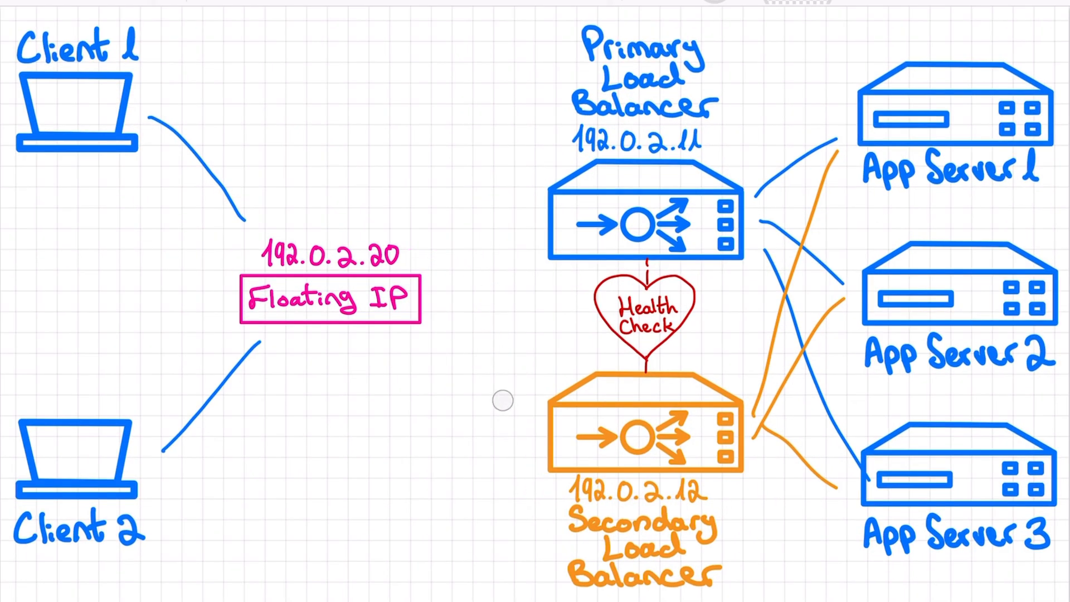
left_click_drag(424, 286, 553, 136)
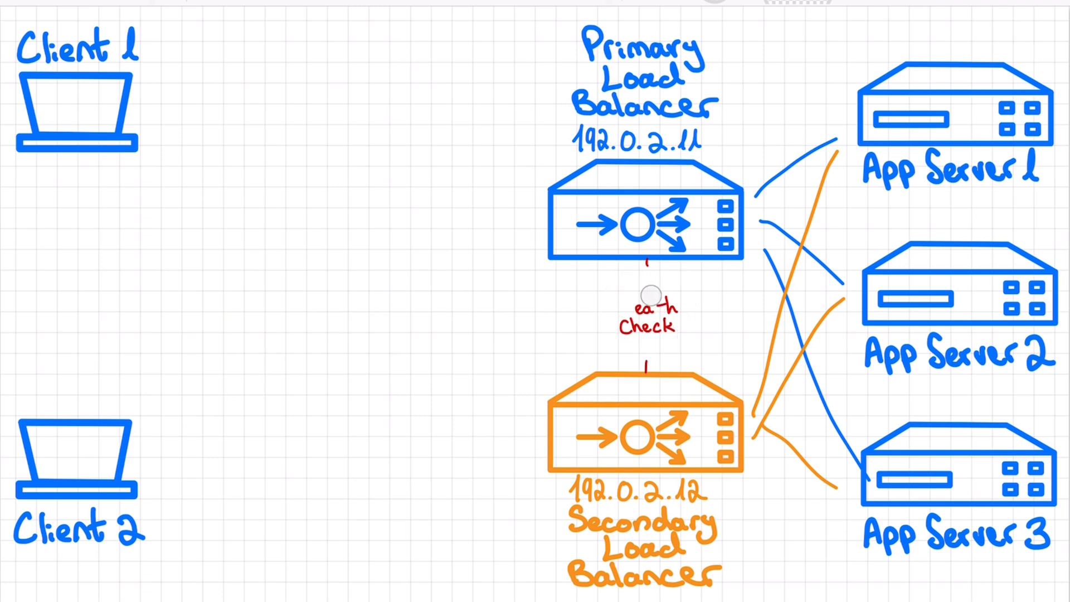
Erase the health check heart between the load balancers
left_click(649, 295)
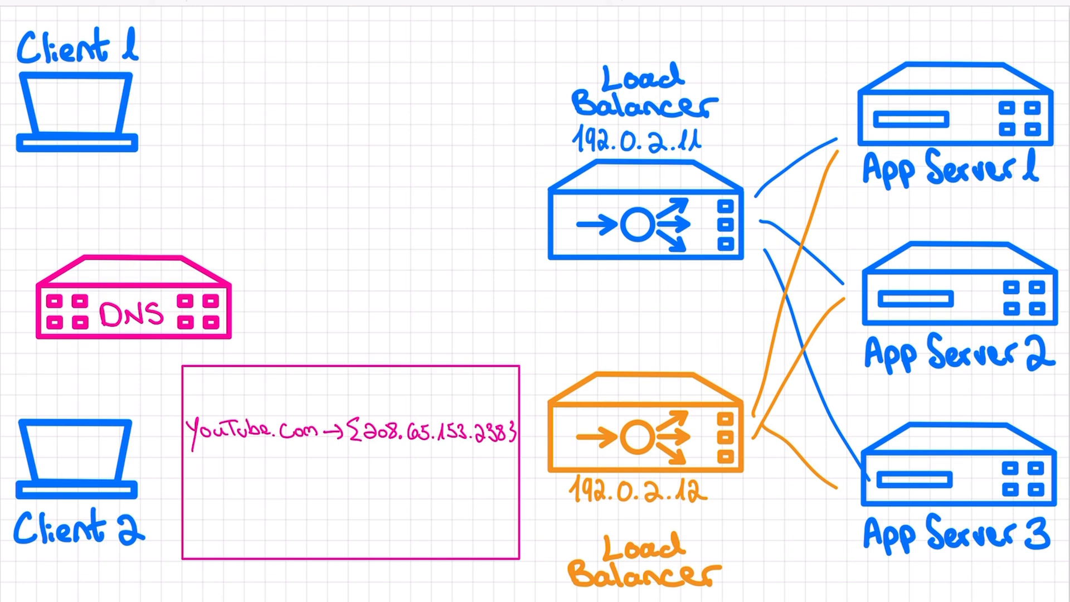
Write 'Domain →' and '{192.0.2.11, 192.0.2.12}' in the record, and arrow Client 1 to DNS
type("Domain → {IP₁, IP₂, ...")
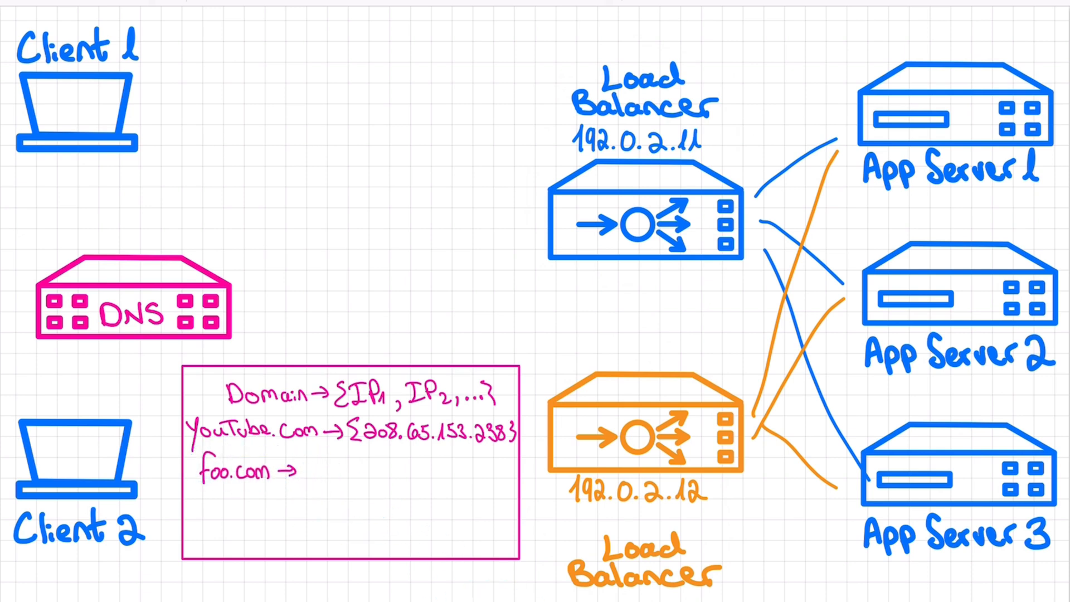
type("{192.0.2.11, 192.0.2.12}")
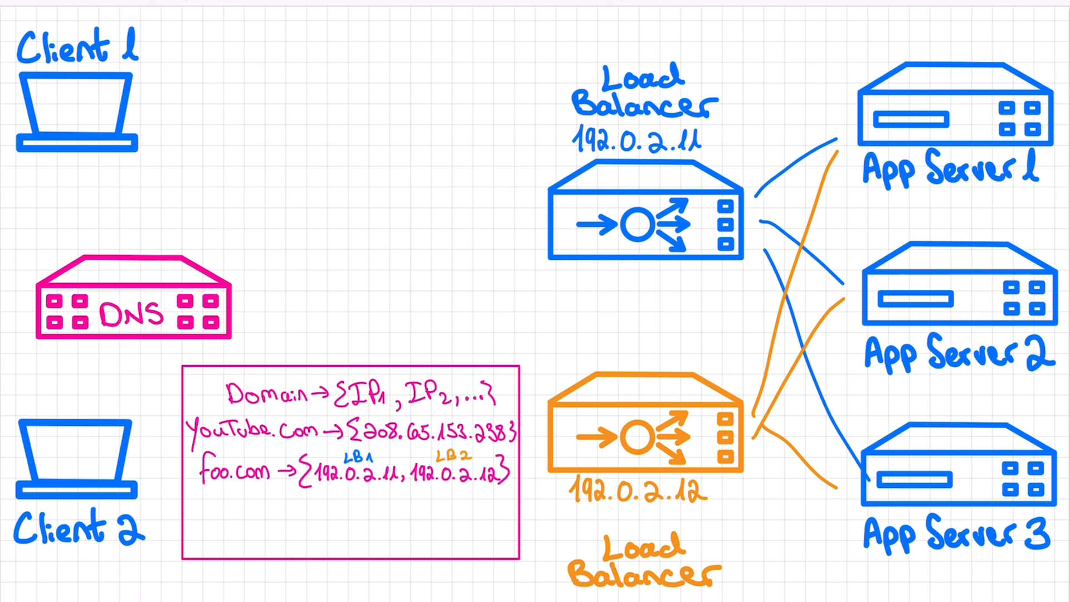
left_click_drag(148, 109, 164, 232)
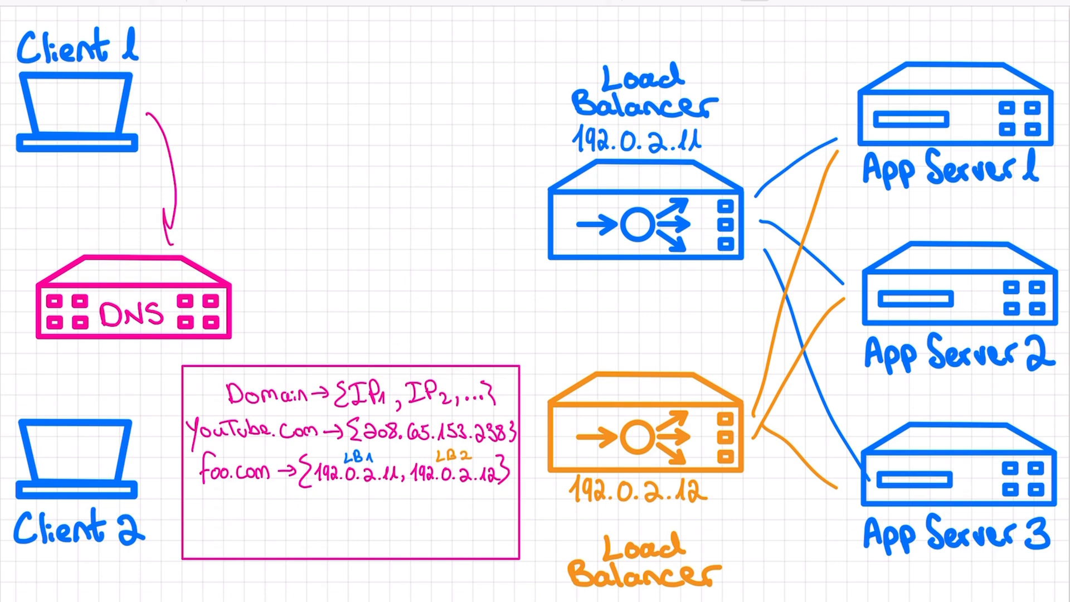
Write 'foo.com?' by Client 1, briefly link it to the 192.0.2.11 load balancer, then remove that arrow
type("foo.com?")
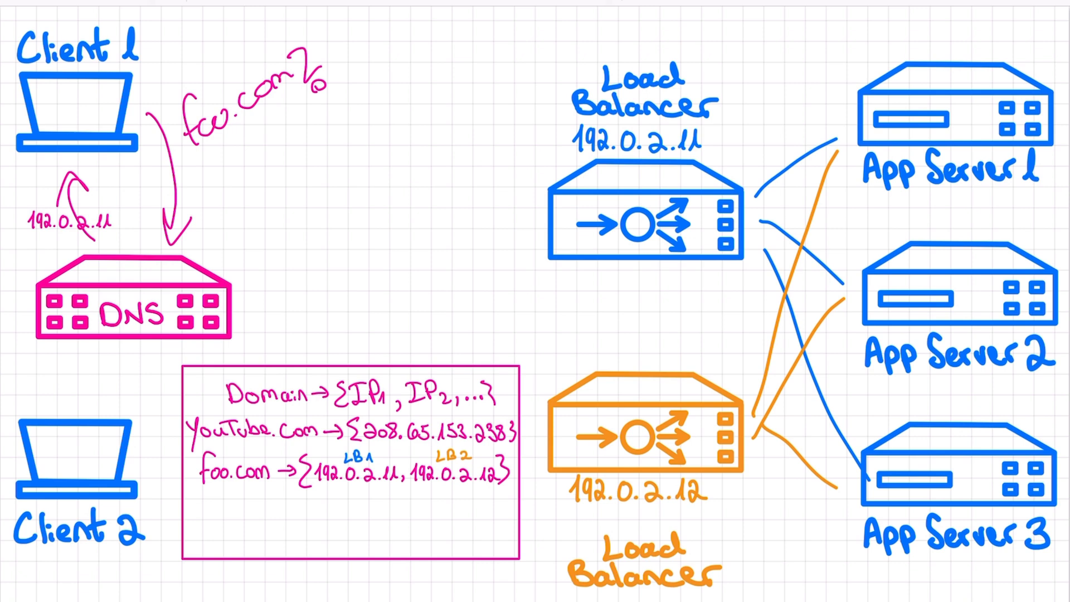
left_click_drag(144, 109, 539, 123)
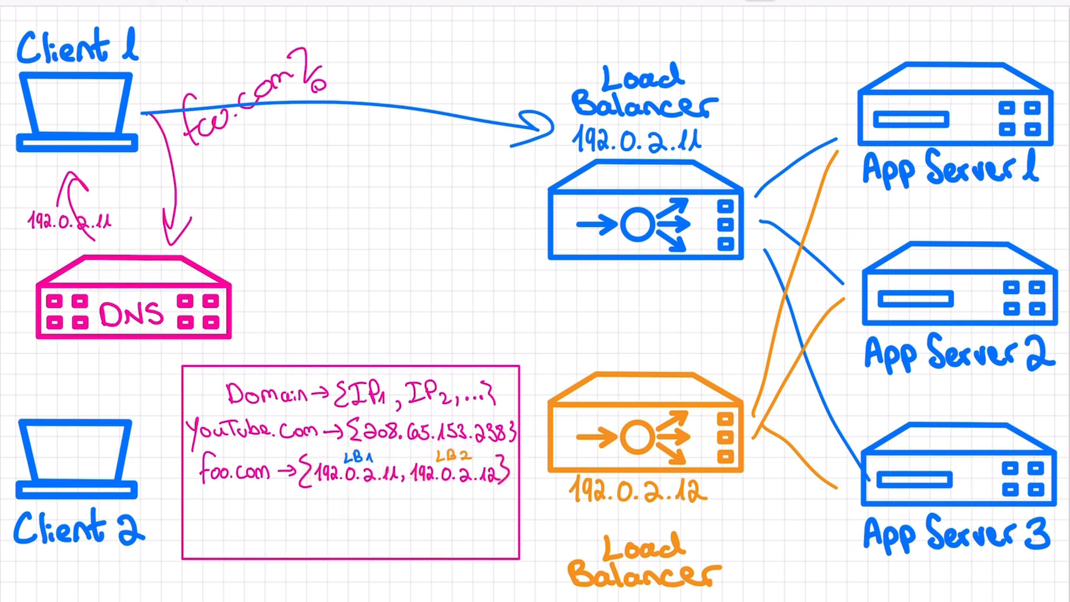
left_click_drag(595, 55, 703, 287)
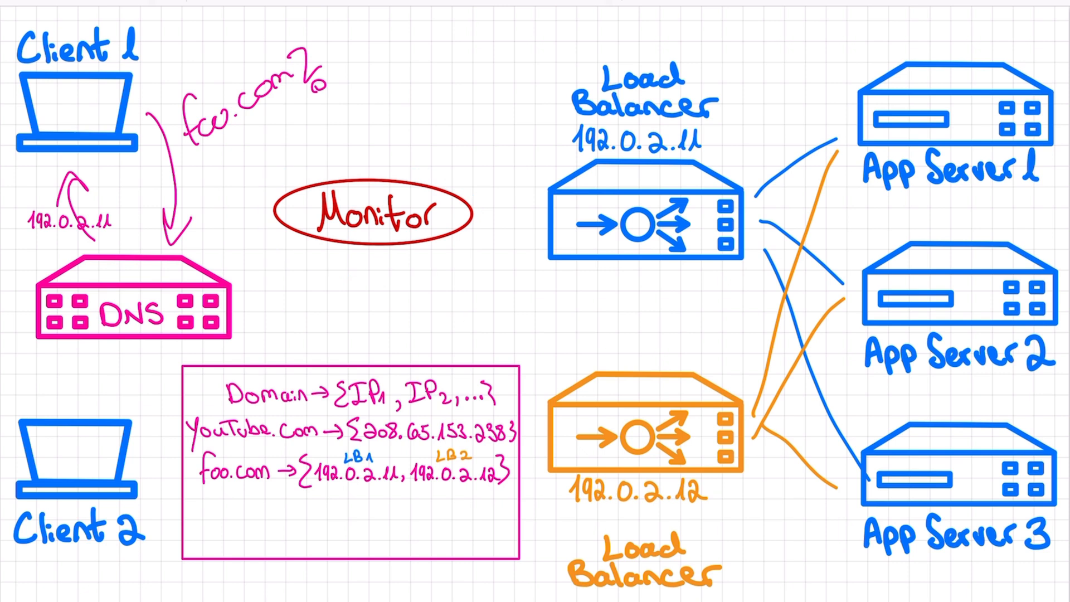
Draw Monitor heartbeat lines, cross out the 192.0.2.11 balancer and its record entry, and note 'TTL'
left_click_drag(470, 205, 533, 362)
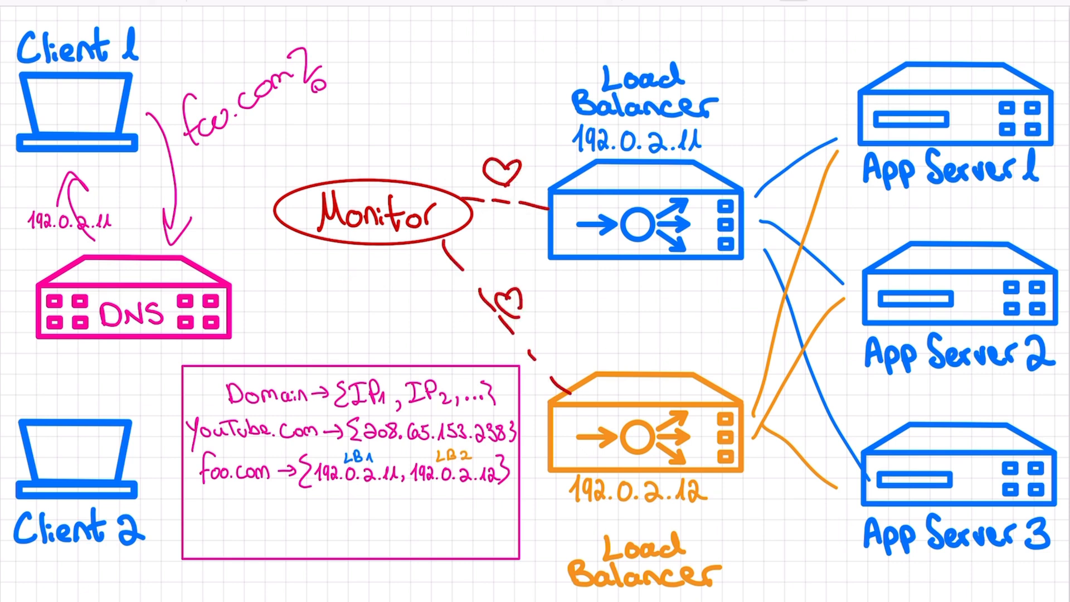
left_click_drag(553, 62, 689, 287)
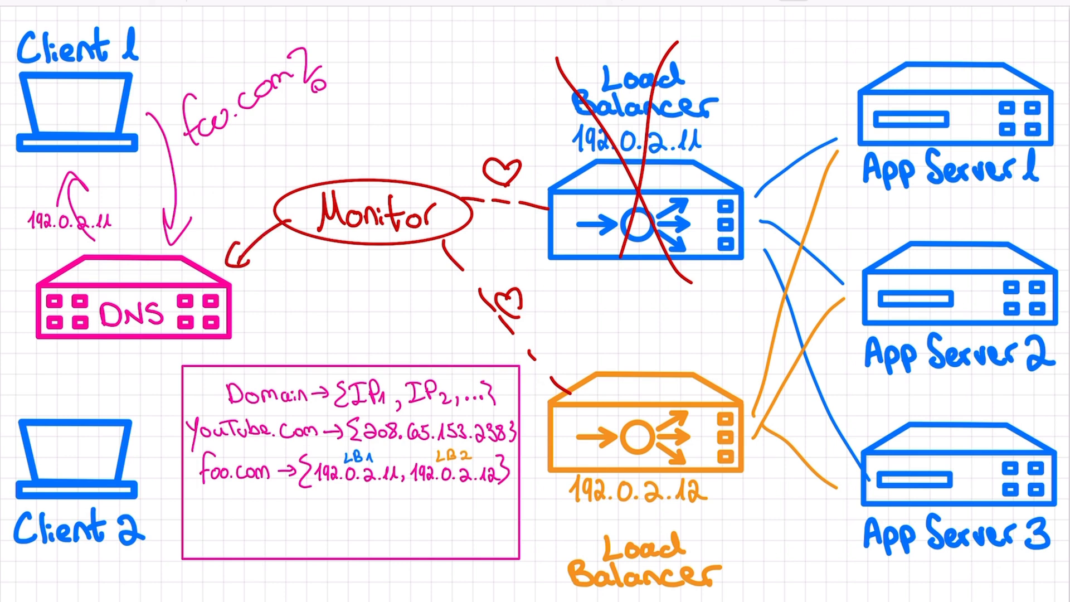
left_click_drag(321, 454, 383, 491)
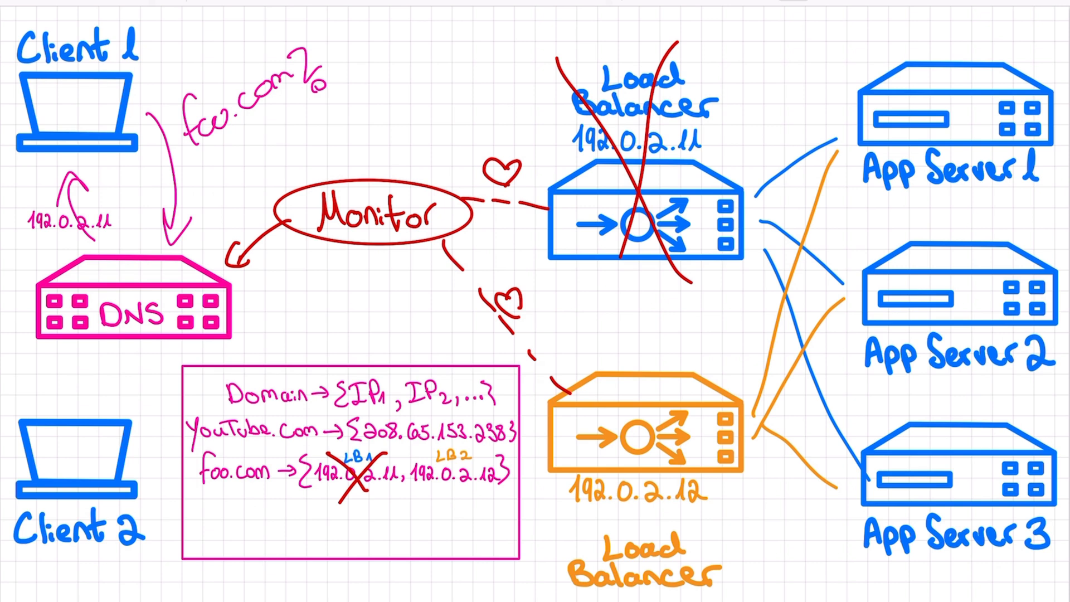
type("TTL")
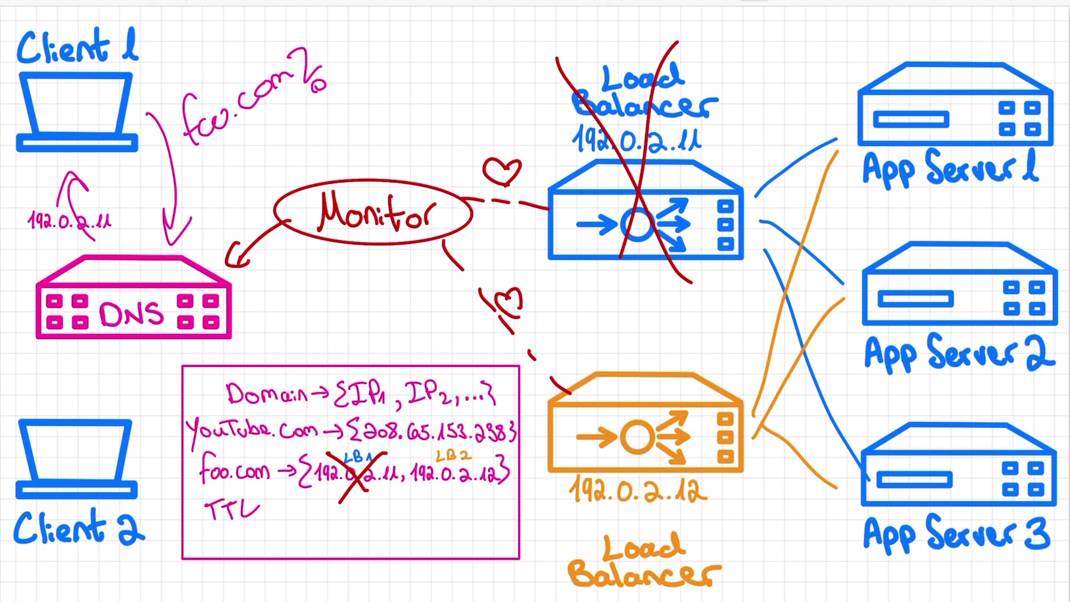